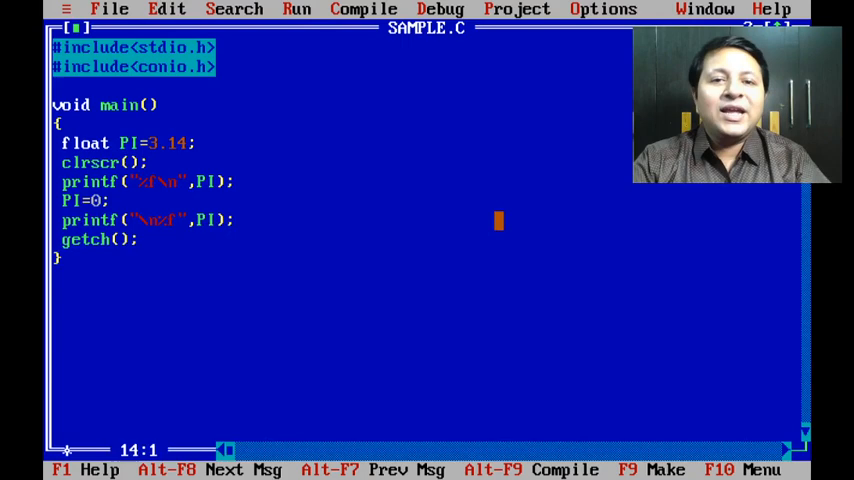
- Declare PI as 'const float PI=3.14;' and compile, producing 'Cannot modify a const object' on line 9
key(Up)
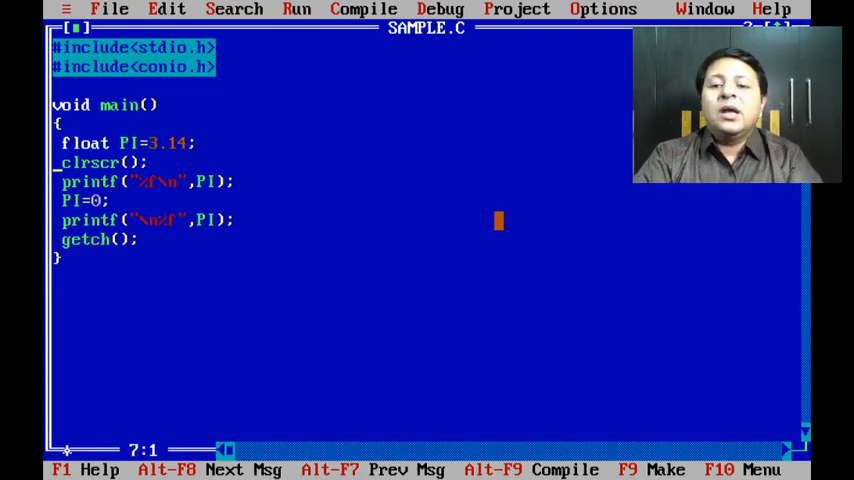
key(Down)
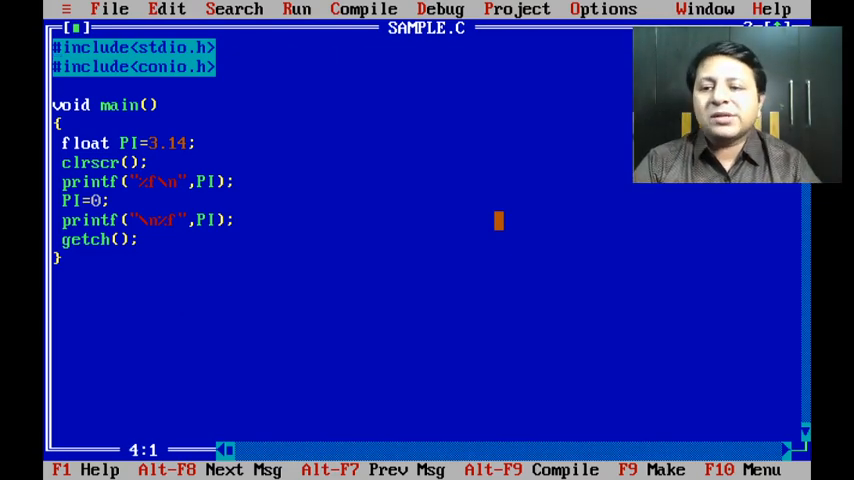
text(const)
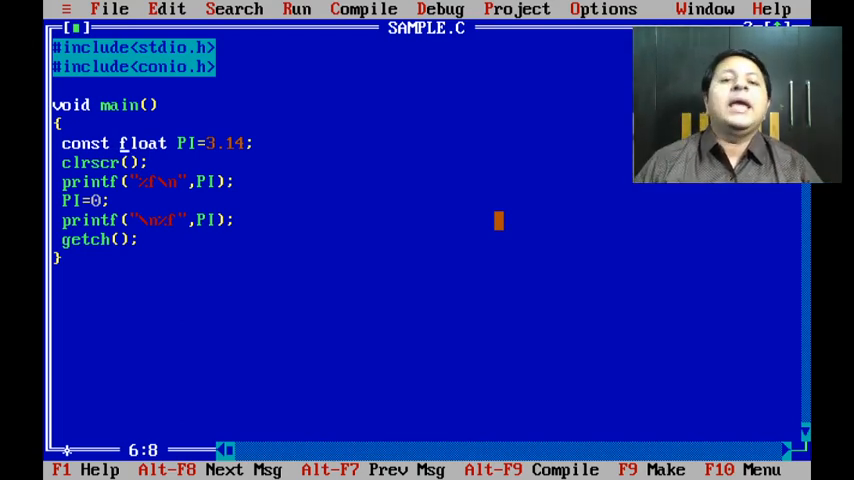
click(564, 468)
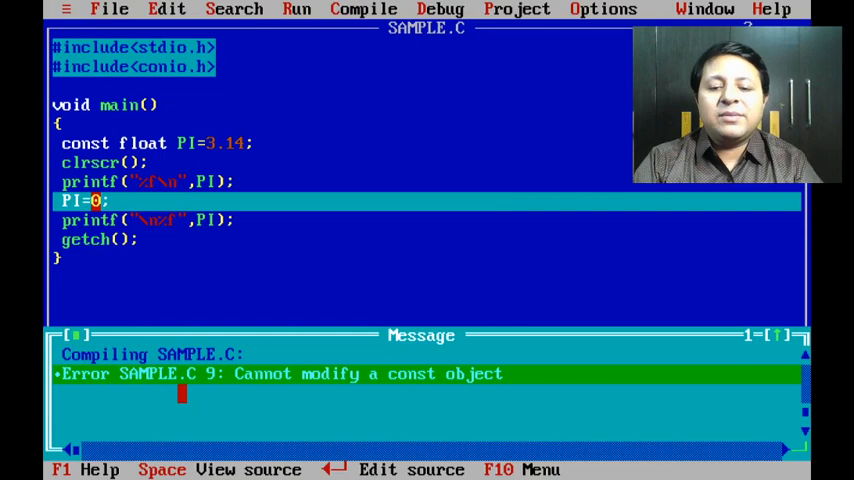
mouse_move(308, 392)
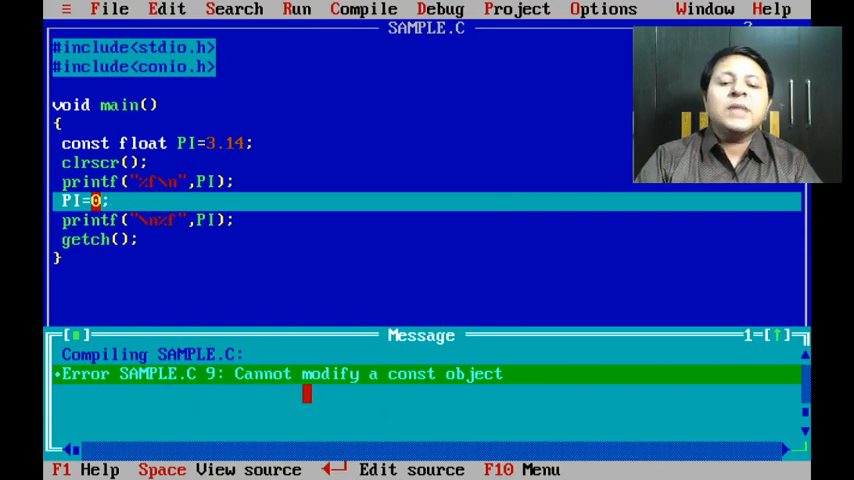